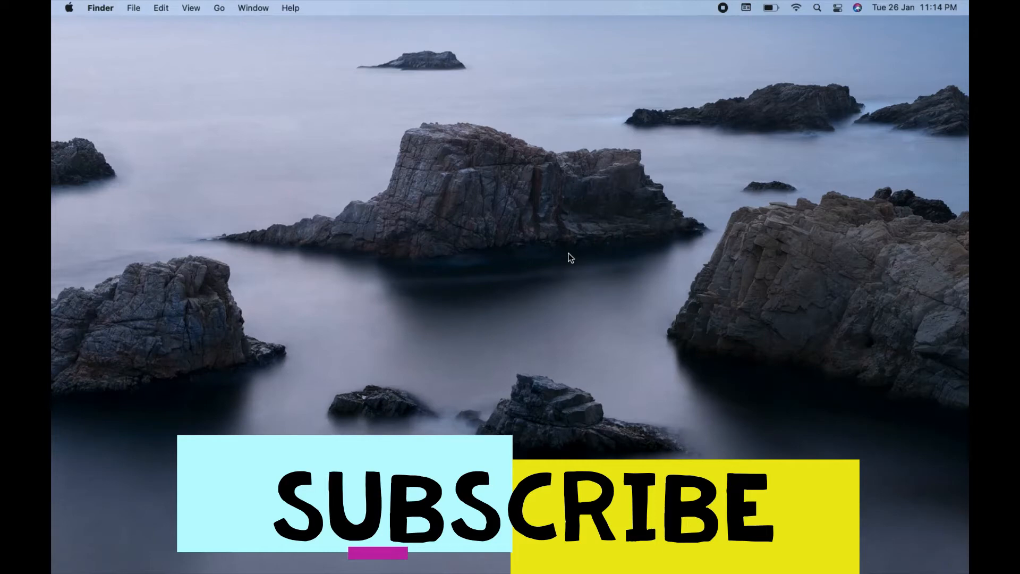
pyautogui.moveTo(502, 312)
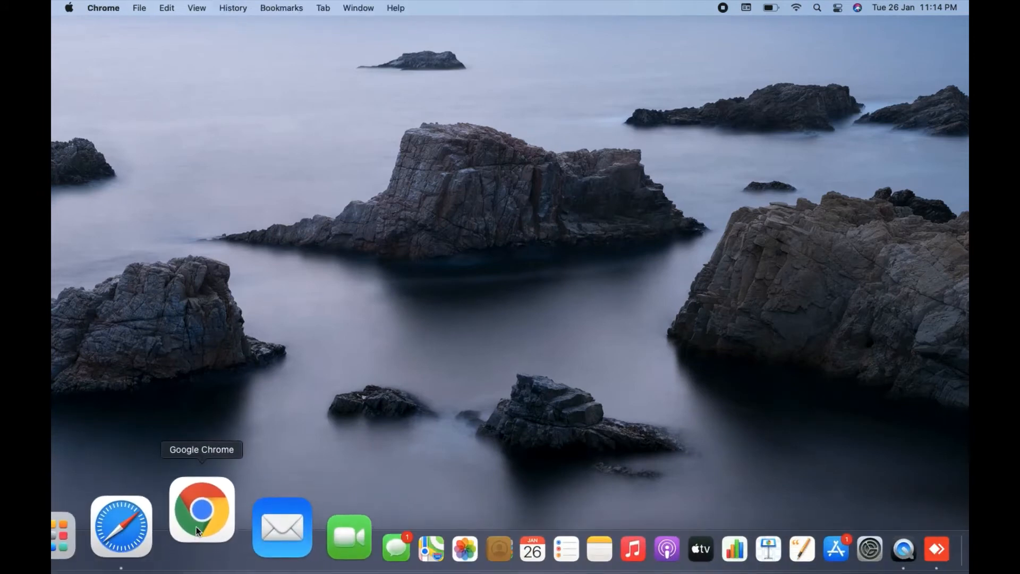
# Launch Chrome and navigate to grammarly.com via the 'gramm' address-bar suggestion
pyautogui.click(200, 526)
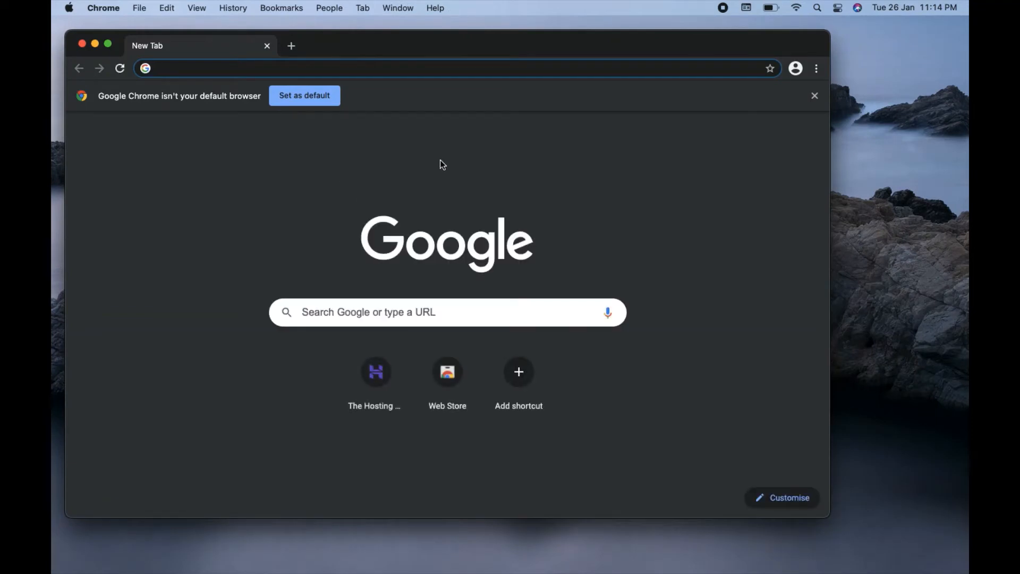
pyautogui.click(389, 68)
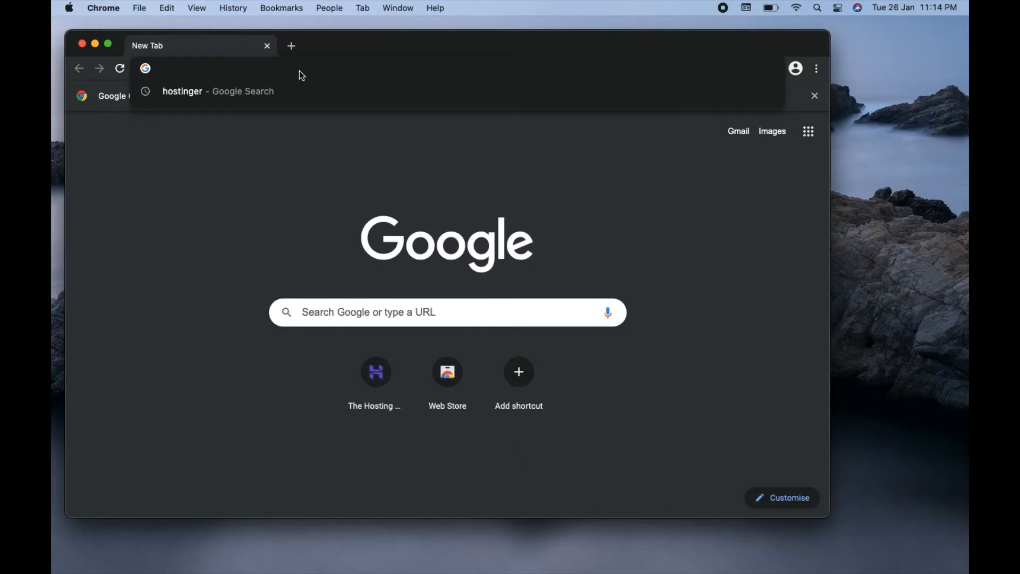
pyautogui.write('grammarly.com')
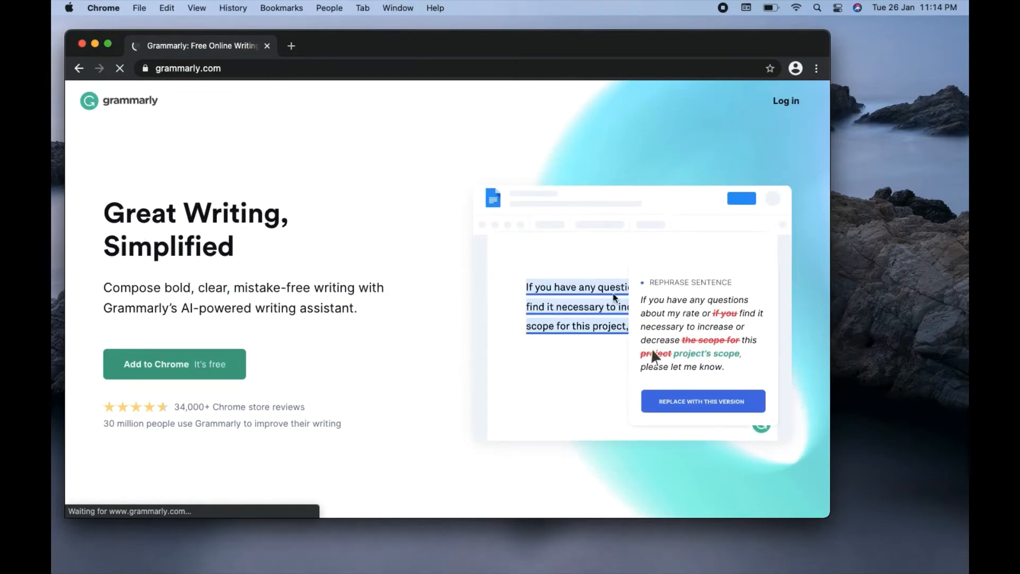
pyautogui.click(702, 400)
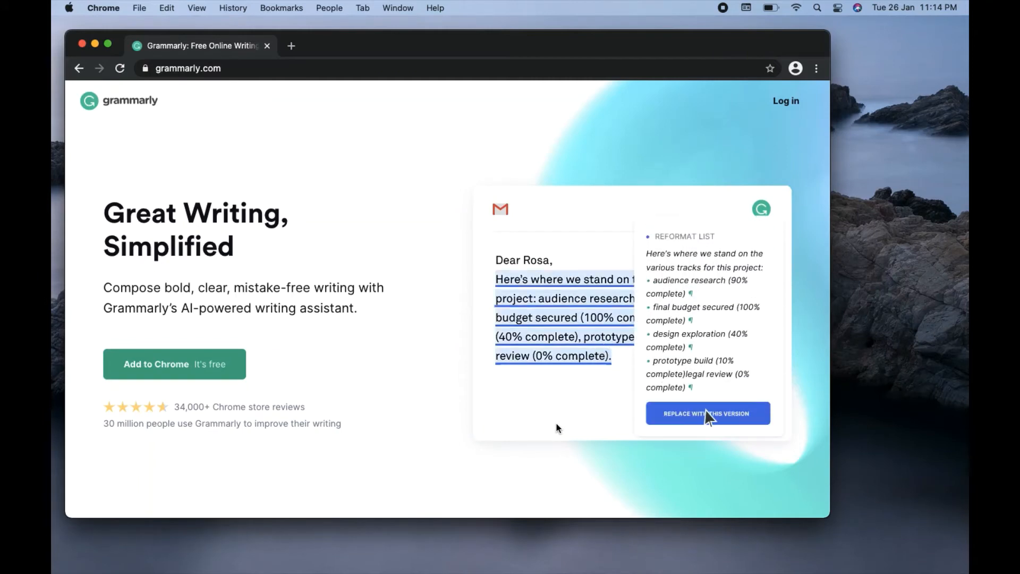
pyautogui.click(707, 414)
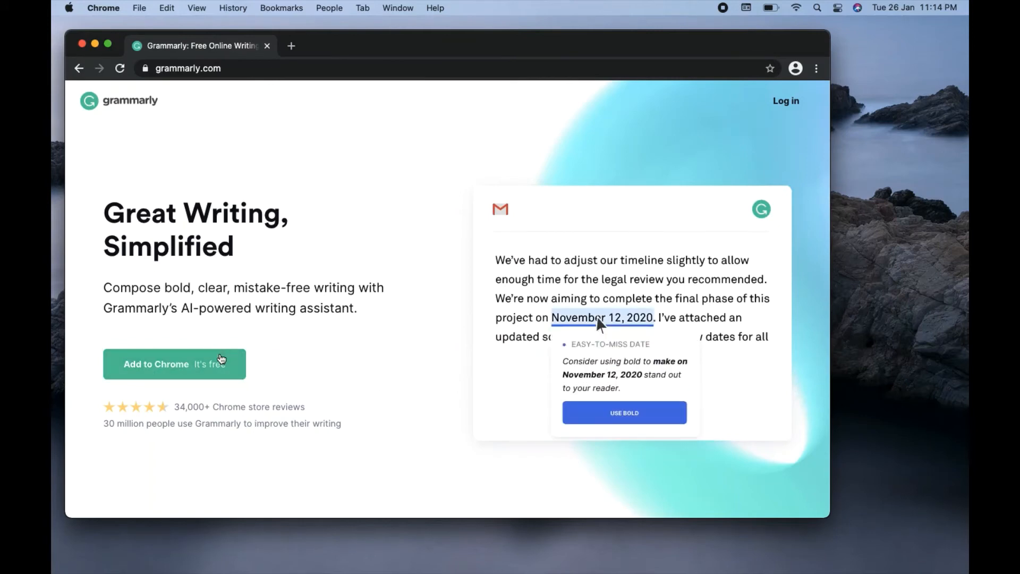
pyautogui.click(624, 412)
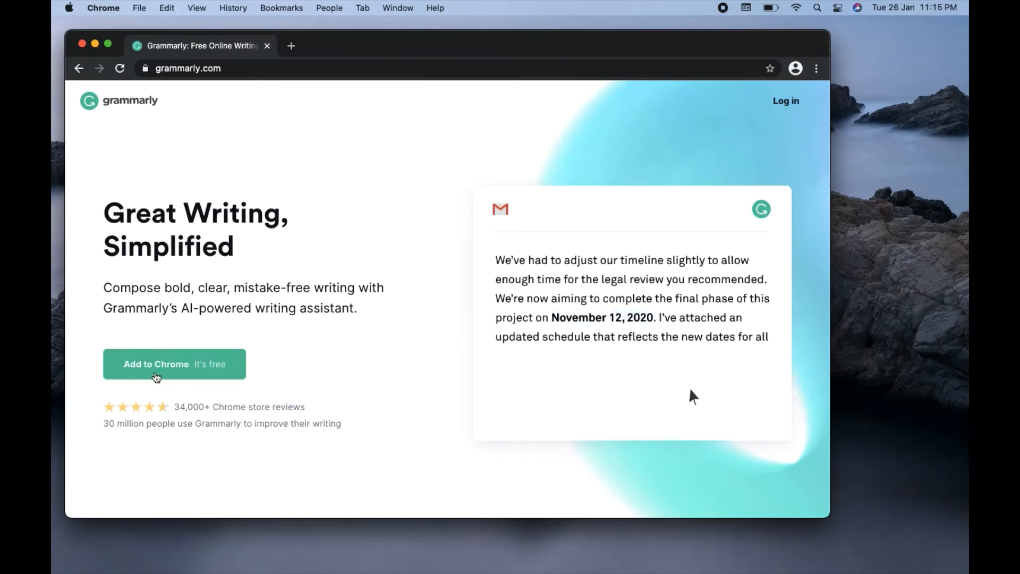
# Follow grammarly.com's Add to Chrome offer to the Web Store listing and request the install
pyautogui.click(156, 363)
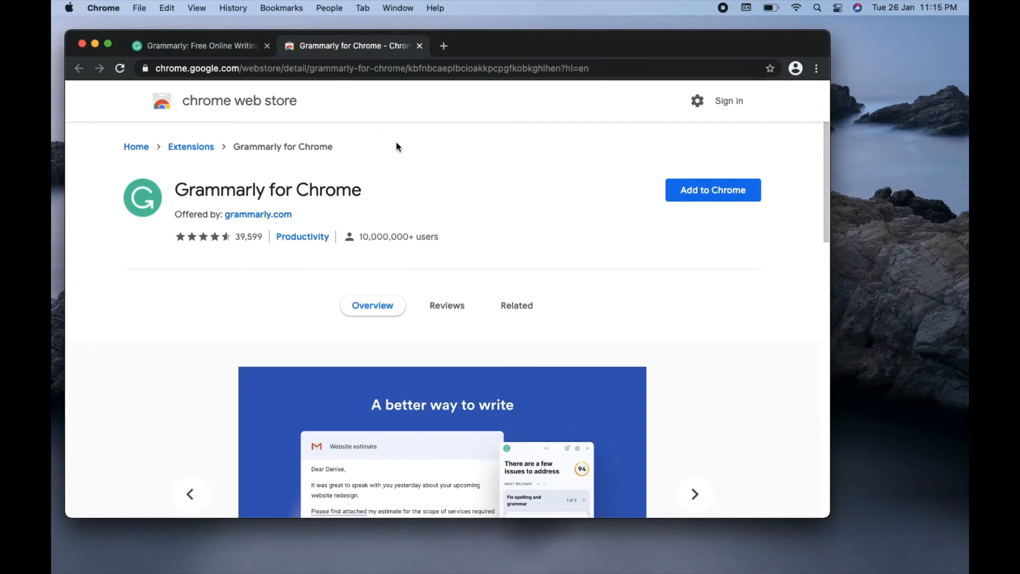
pyautogui.moveTo(712, 189)
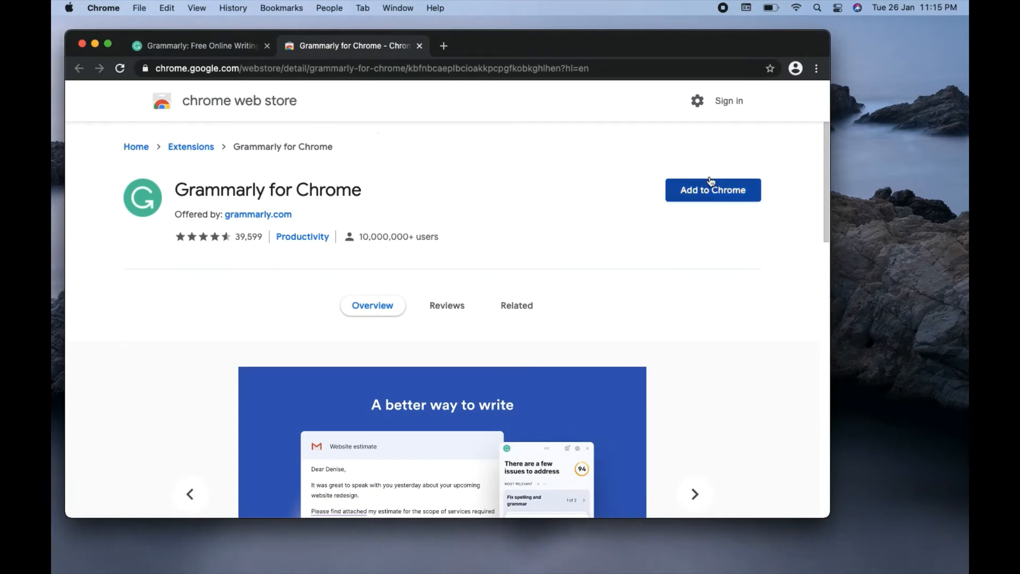
pyautogui.moveTo(688, 205)
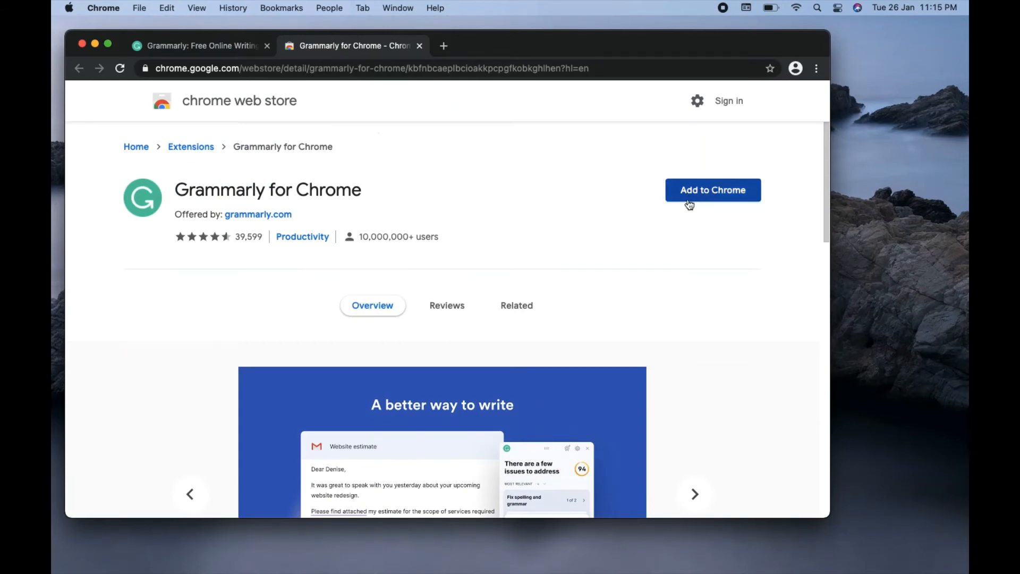
pyautogui.click(712, 190)
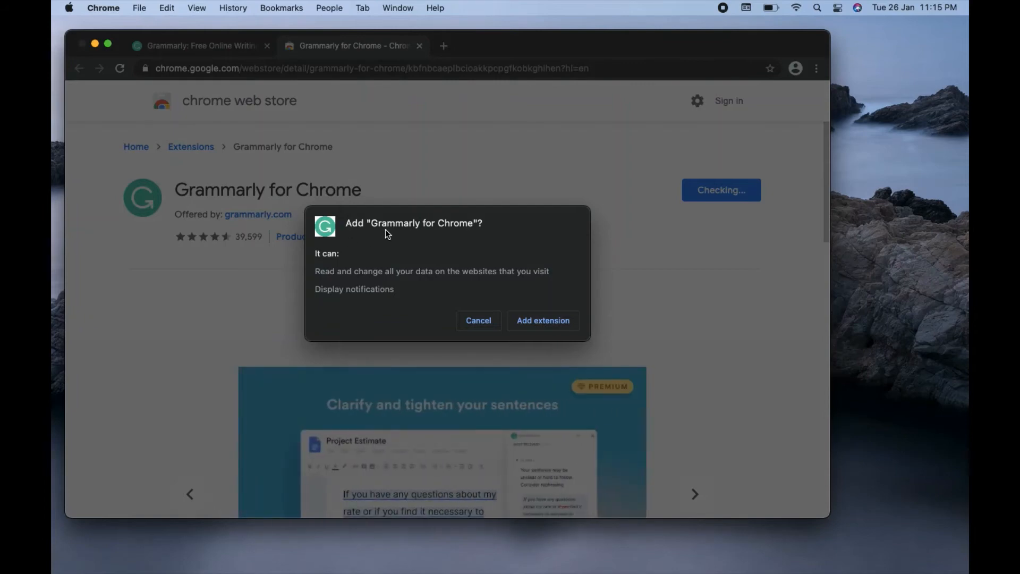
pyautogui.moveTo(376, 236)
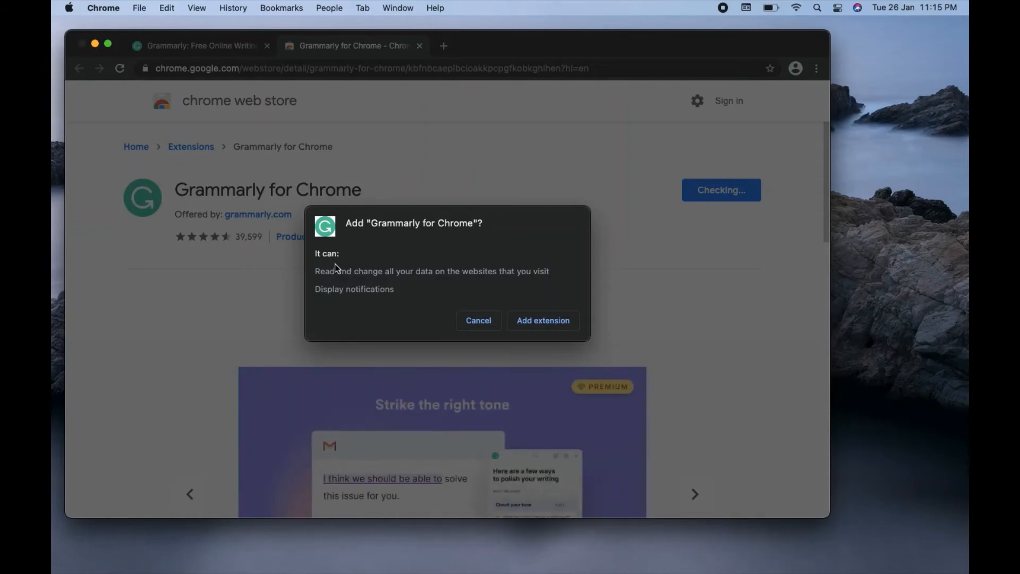
pyautogui.moveTo(322, 286)
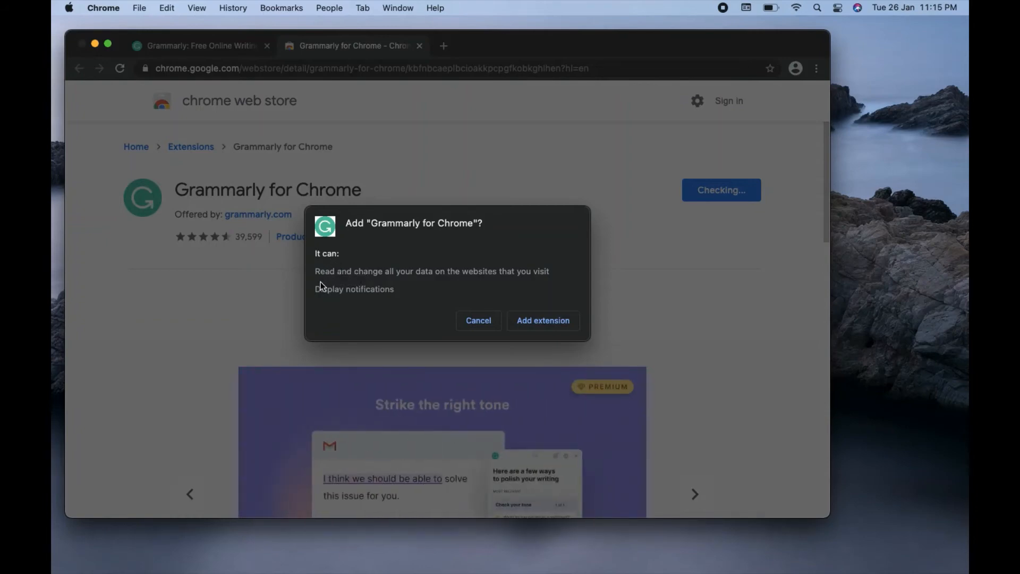
pyautogui.moveTo(423, 279)
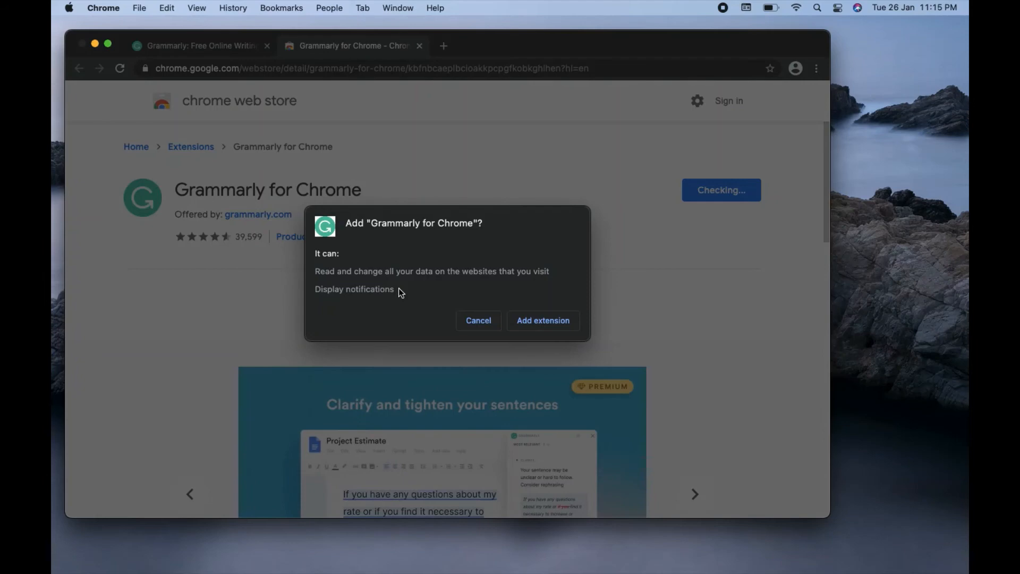
pyautogui.moveTo(540, 326)
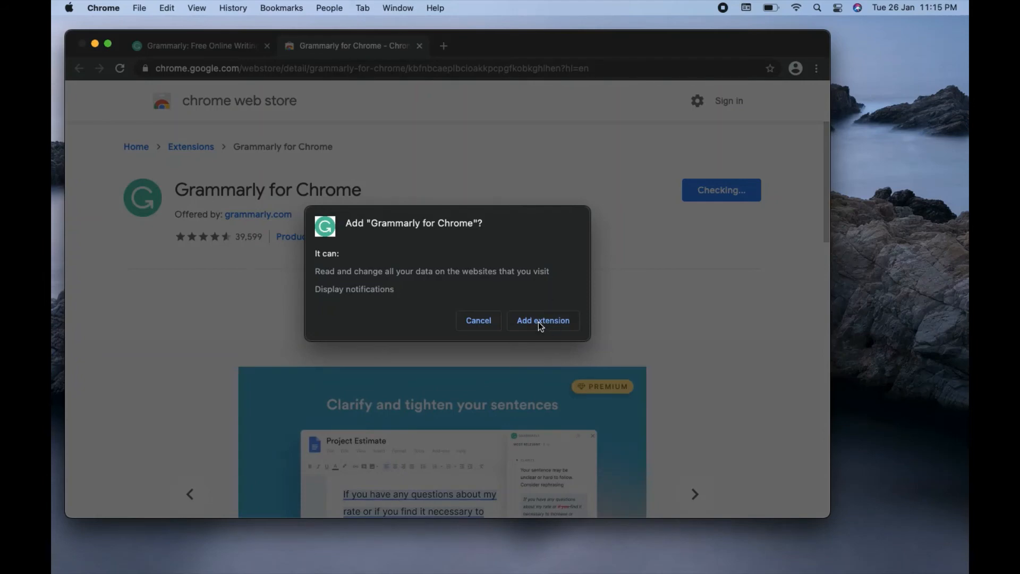
# Confirm Add extension in the Grammarly for Chrome permissions prompt
pyautogui.click(543, 320)
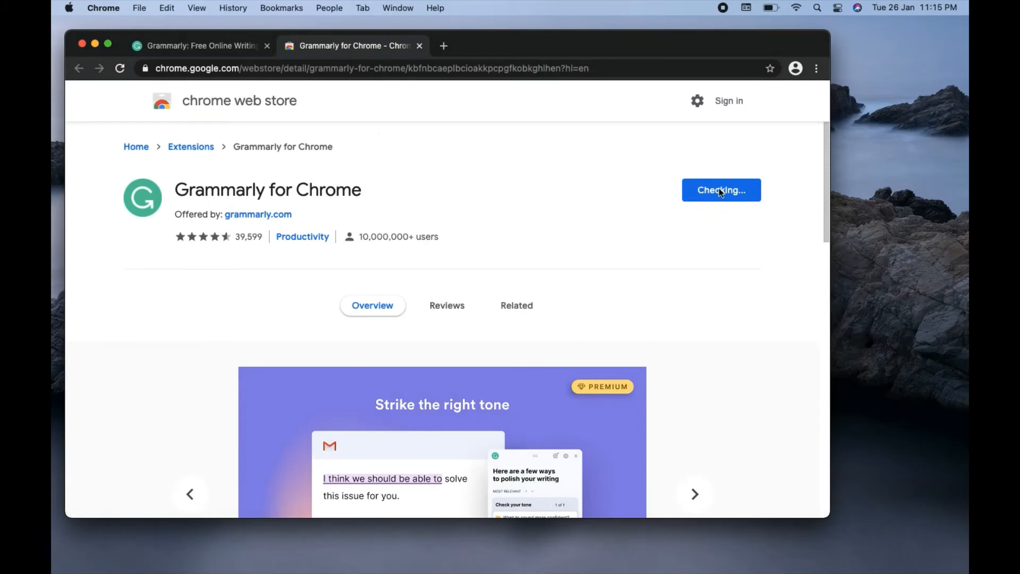
# Acknowledge the Web Store confirmation that Grammarly for Chrome was added
pyautogui.click(720, 190)
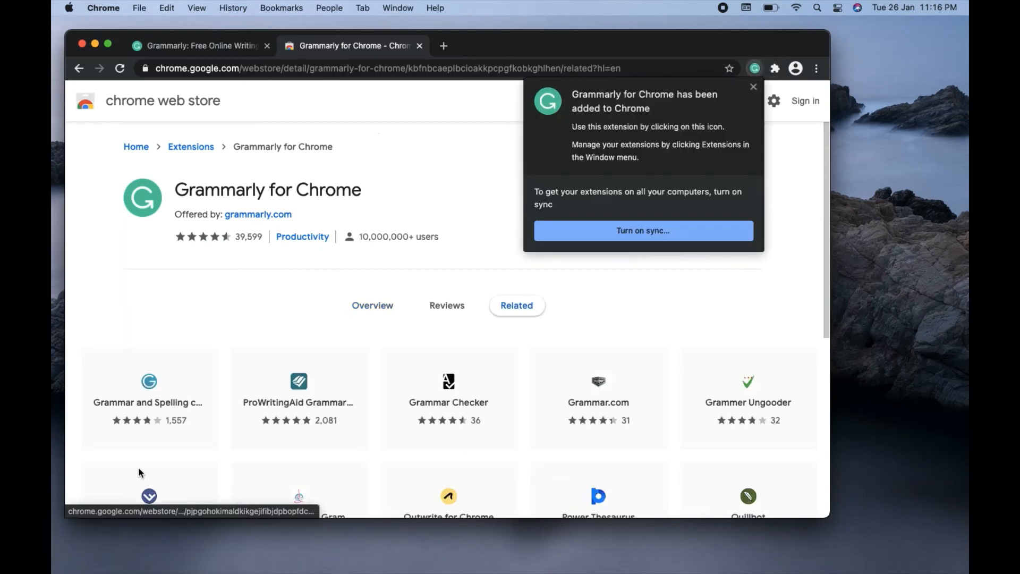
pyautogui.moveTo(675, 87)
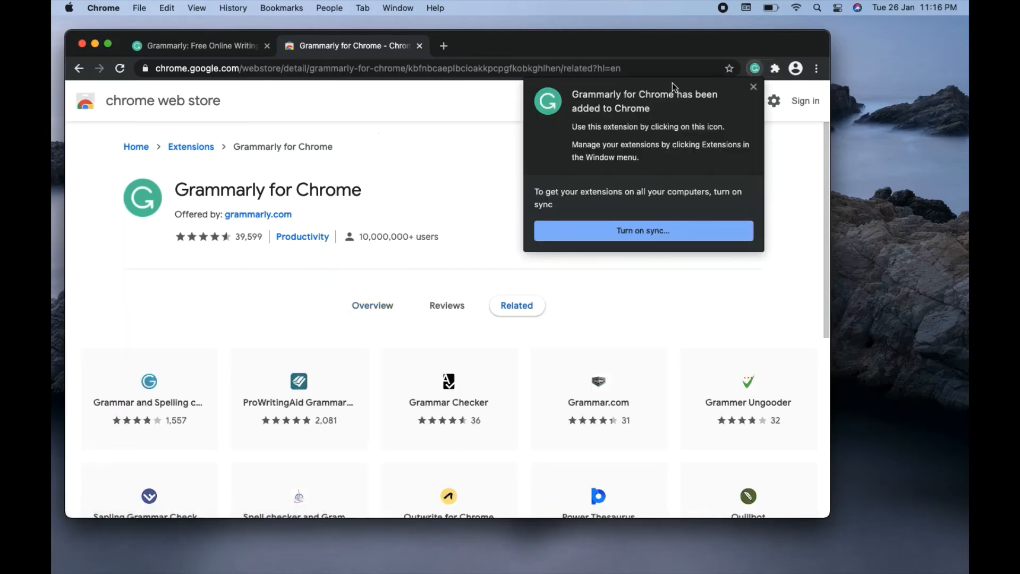
pyautogui.moveTo(673, 105)
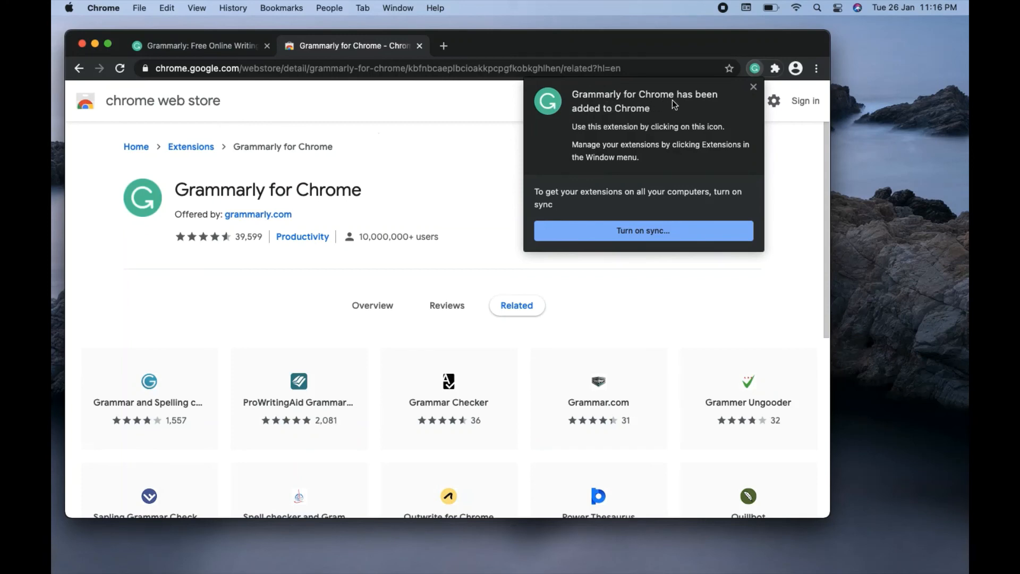
pyautogui.moveTo(611, 115)
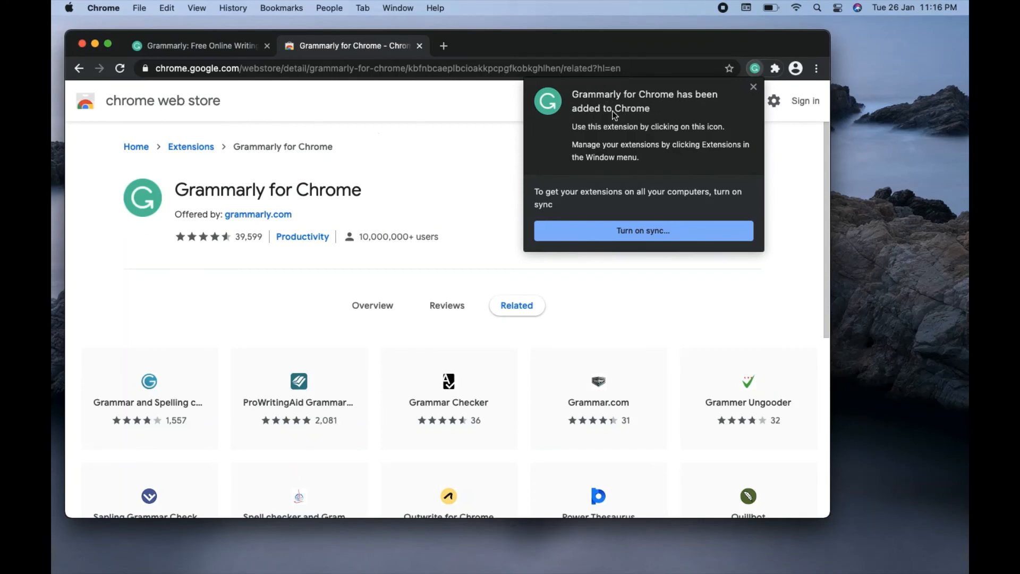
pyautogui.moveTo(595, 134)
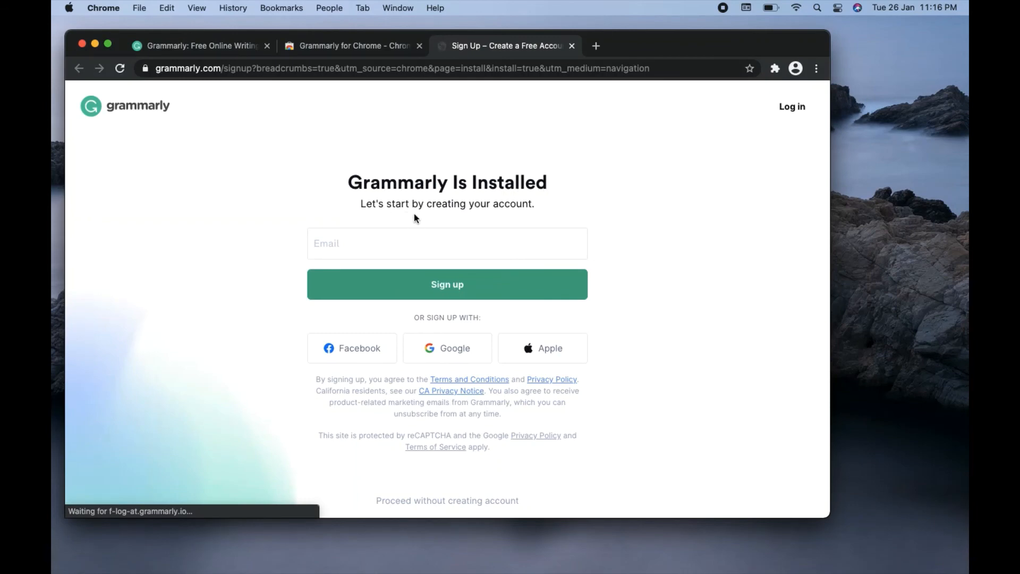
# Submit the Grammarly sign-up form with an empty email so it is flagged as required
pyautogui.click(447, 243)
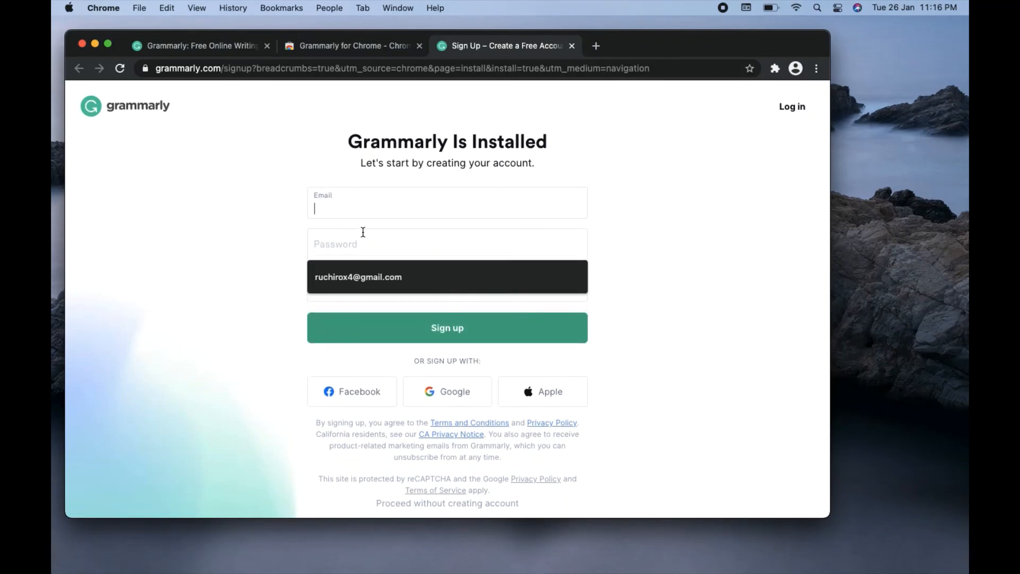
pyautogui.moveTo(352, 211)
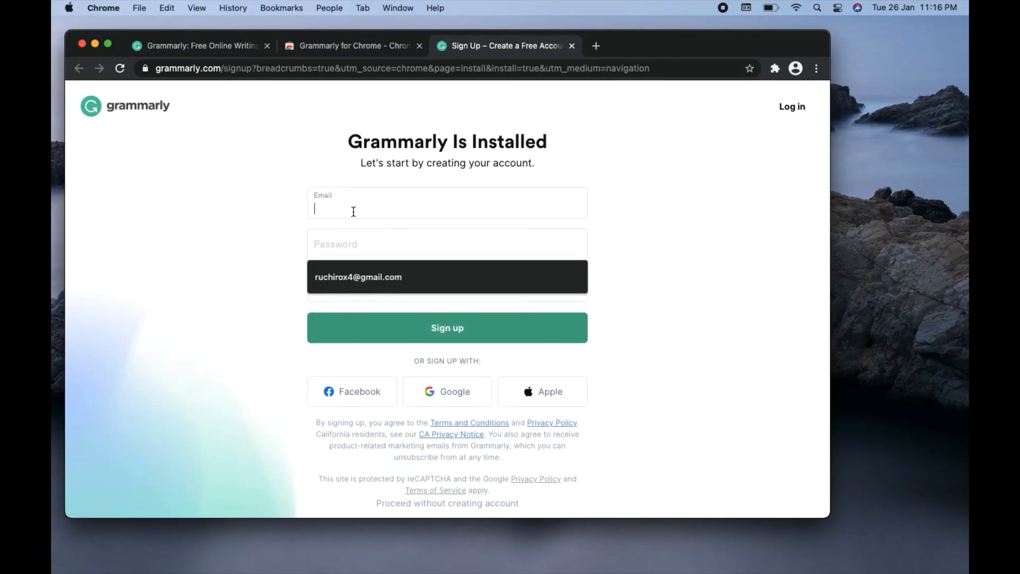
pyautogui.moveTo(266, 250)
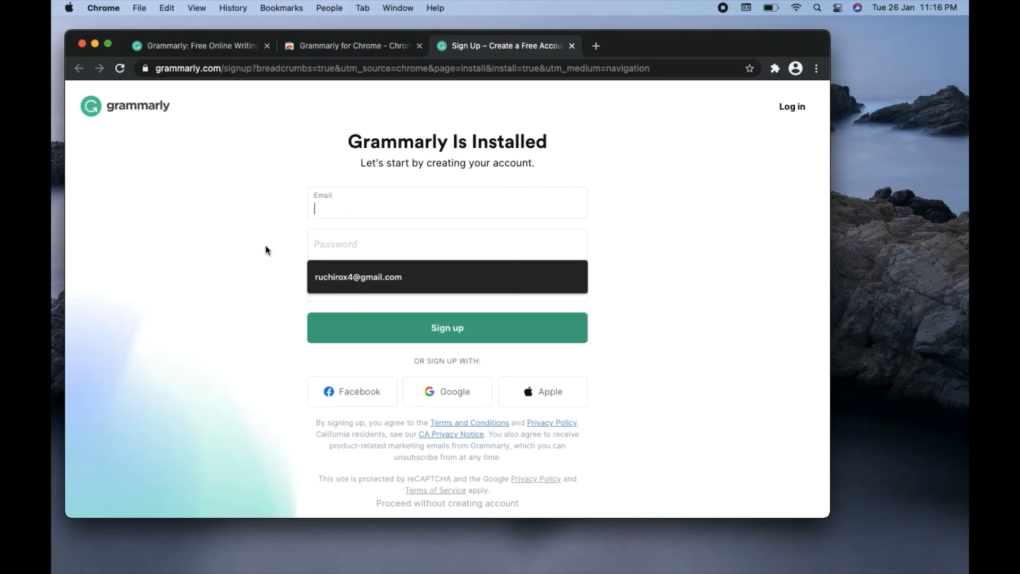
pyautogui.click(447, 327)
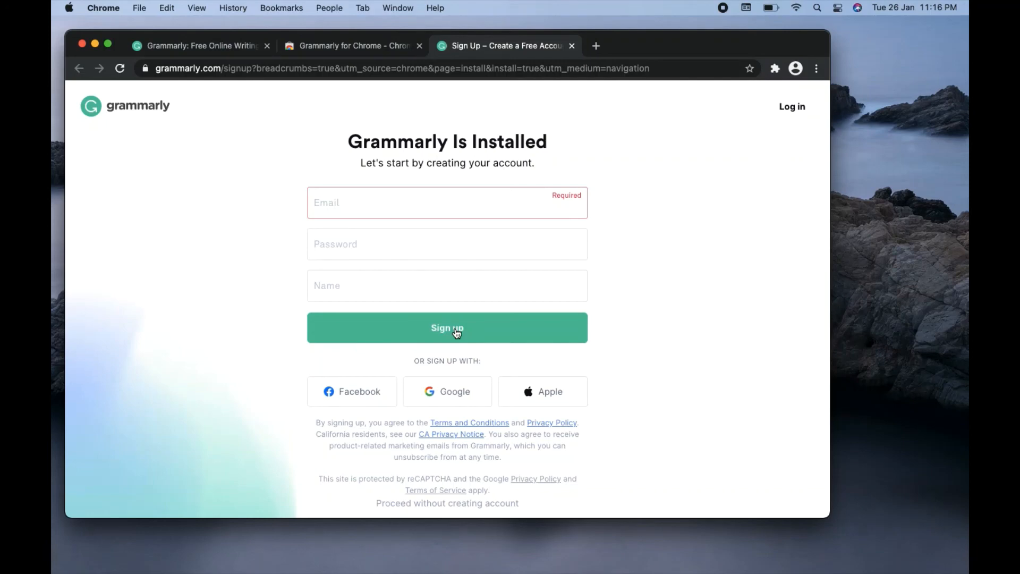
pyautogui.moveTo(647, 159)
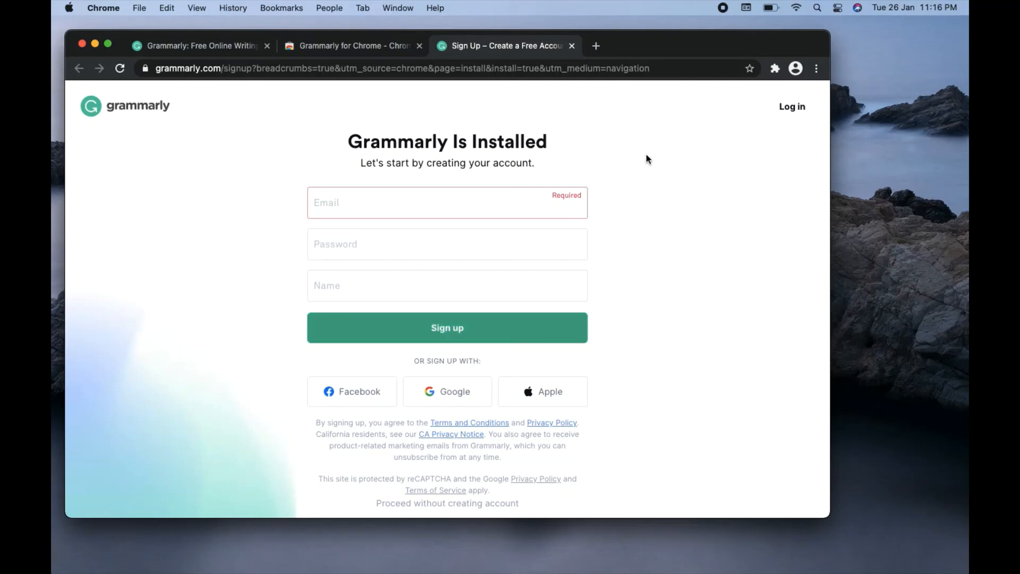